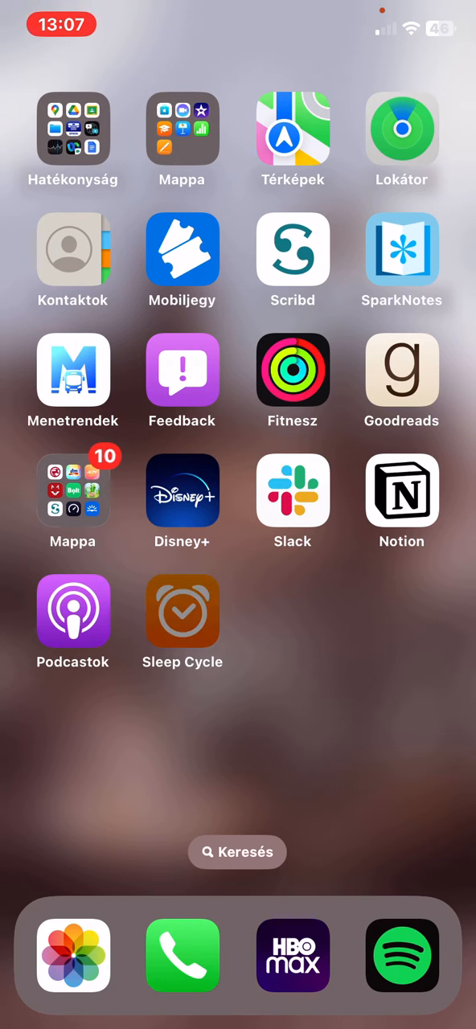
Launch Sleep Cycle and go to its Profile page
{"action": "left_click", "coordinate": [183, 612]}
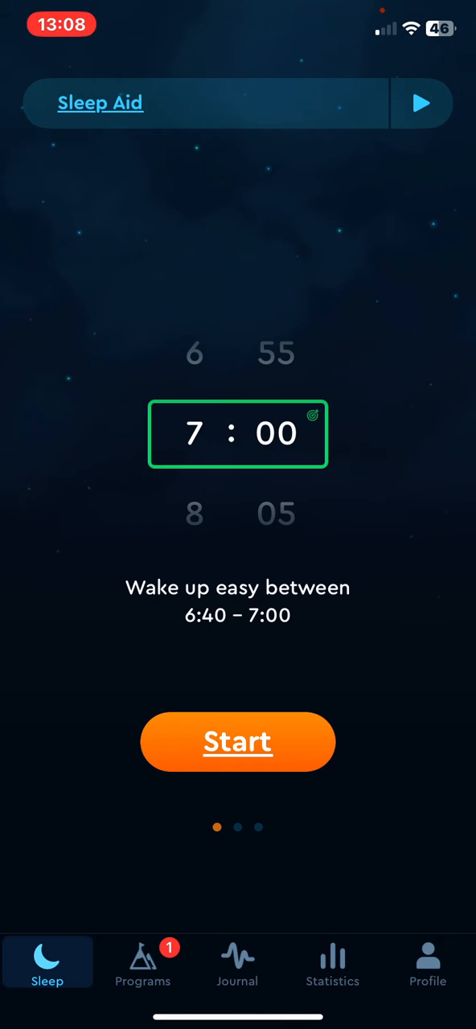
{"action": "left_click", "coordinate": [427, 961]}
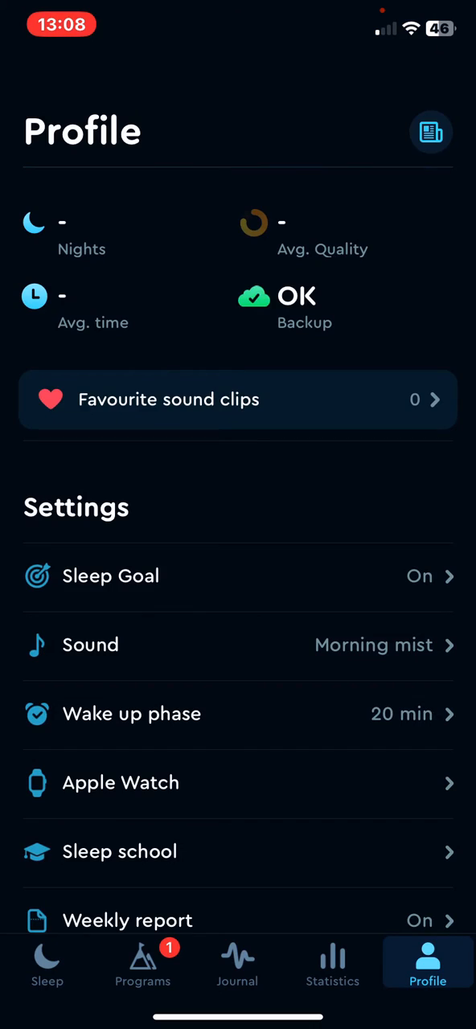
Scroll down the Profile settings toward the More personal options
{"action": "scroll", "scroll_direction": "down", "scroll_amount": 3}
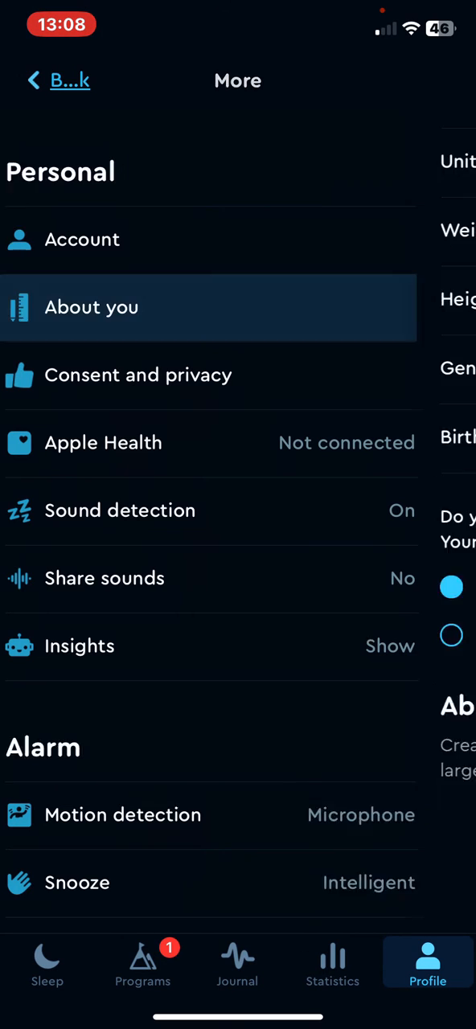
Go into About you and bring up the Height picker
{"action": "left_click", "coordinate": [92, 307]}
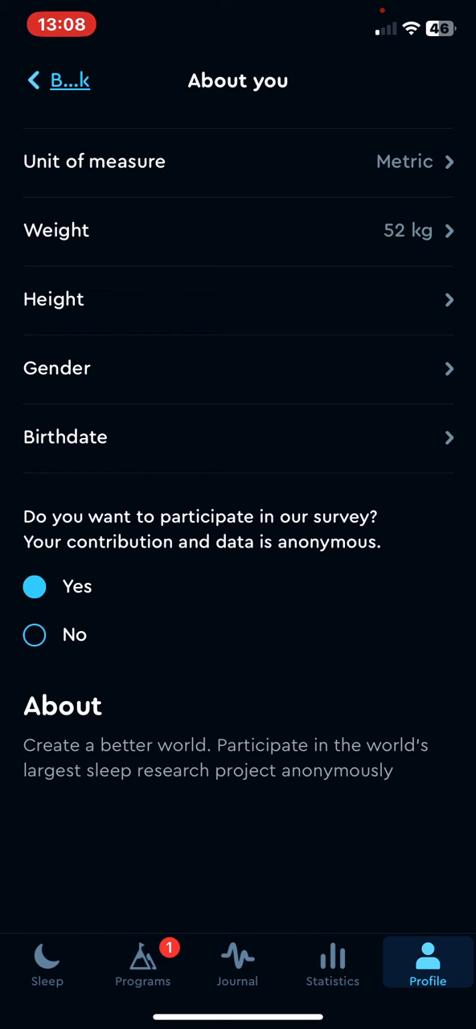
{"action": "left_click", "coordinate": [238, 299]}
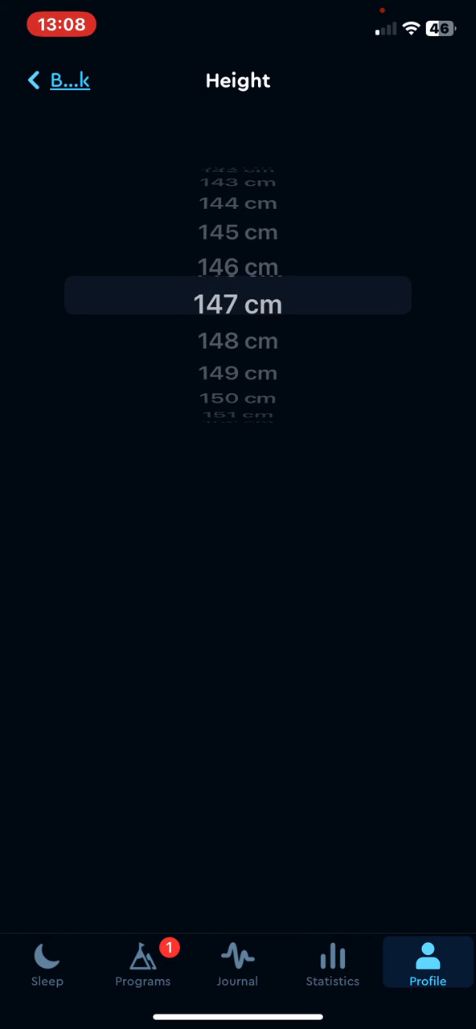
Set the height to 152 cm and return to the About you page
{"action": "scroll", "scroll_direction": "up", "scroll_amount": 3}
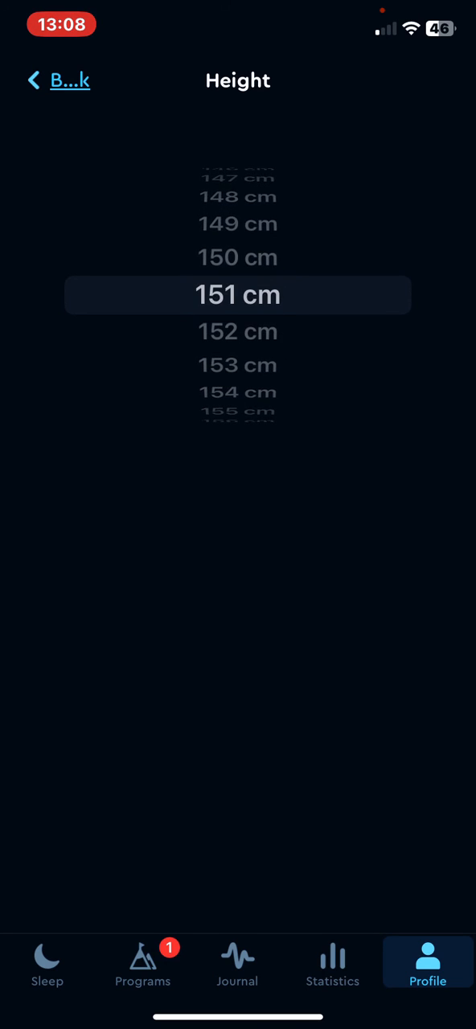
{"action": "left_click", "coordinate": [69, 80]}
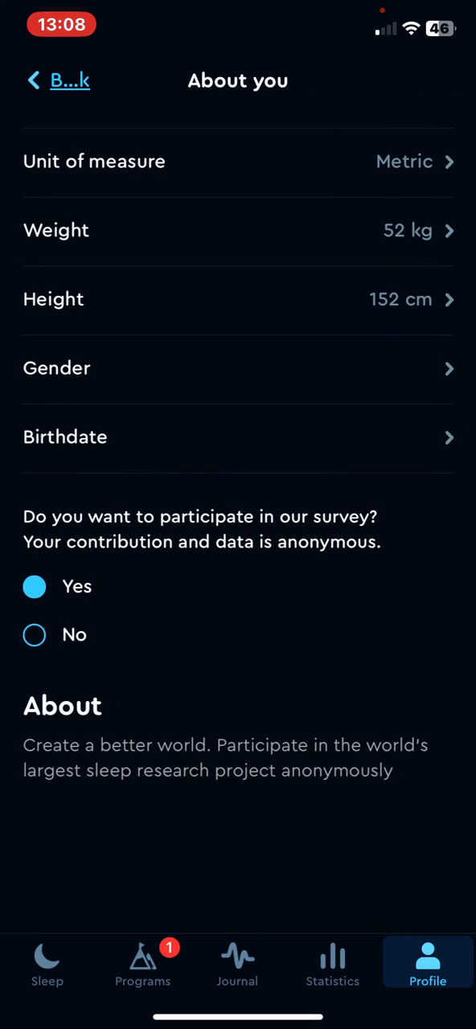